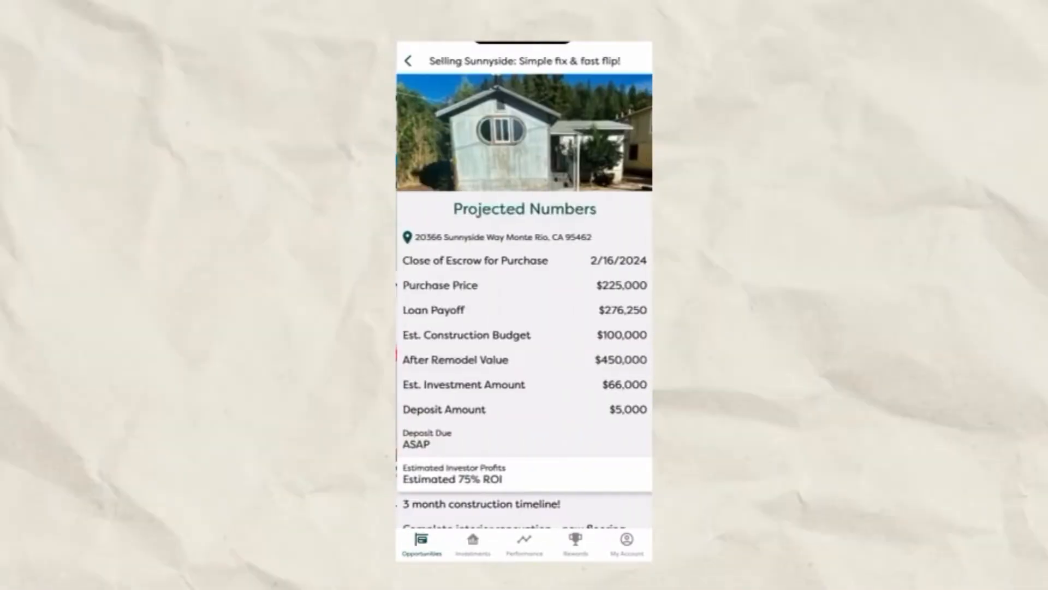
Scroll the Sunnyside offer form while entering a $10,000 investment amount.
scroll("down", 3)
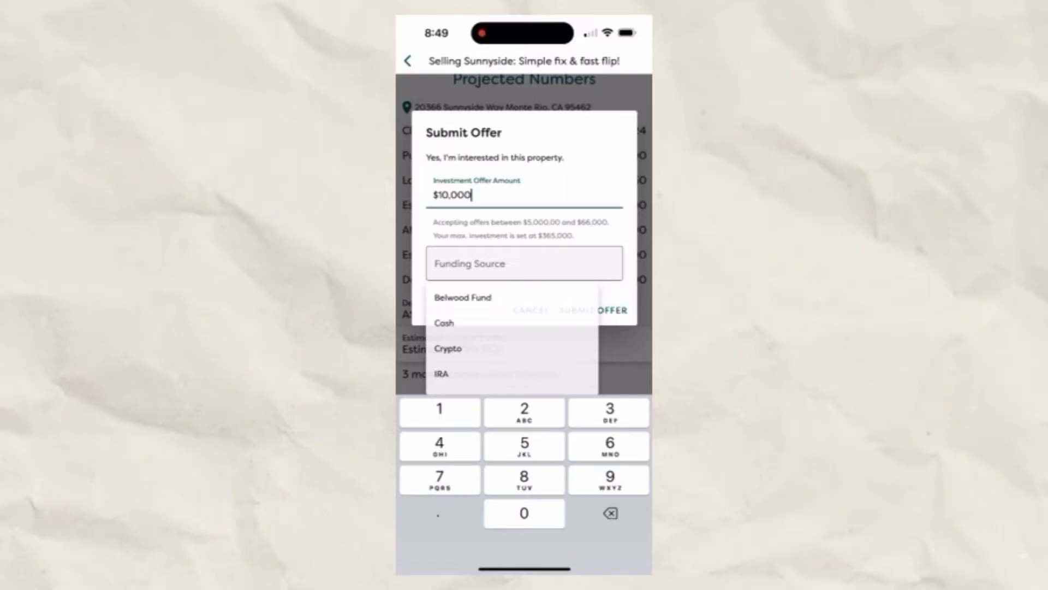
Choose a funding source for the $10,000 Sunnyside offer.
left_click(594, 310)
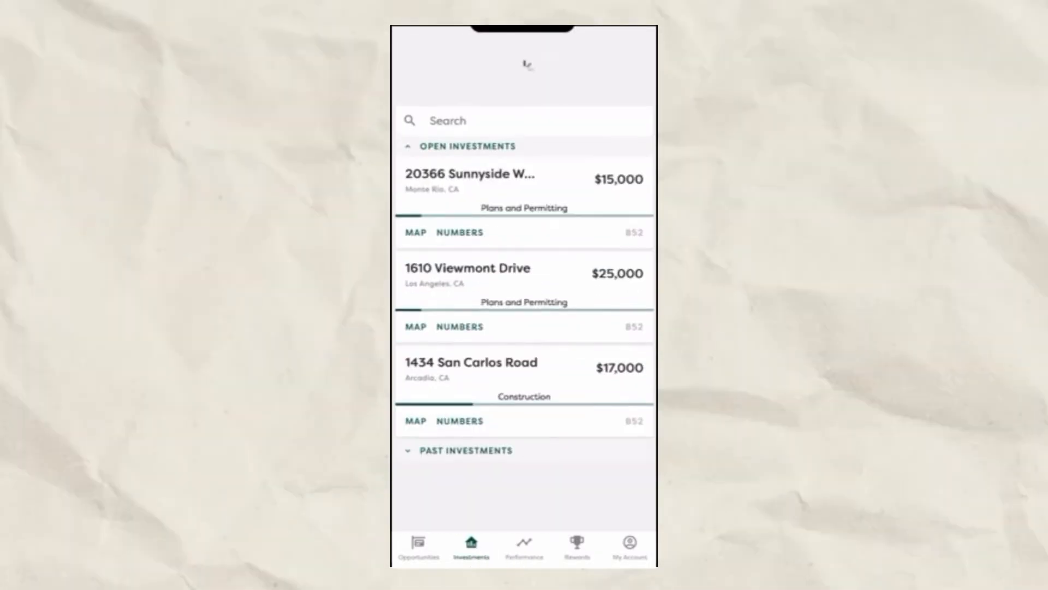
Scroll through the 1434 San Carlos Road construction updates, then view Rewards.
left_click(471, 363)
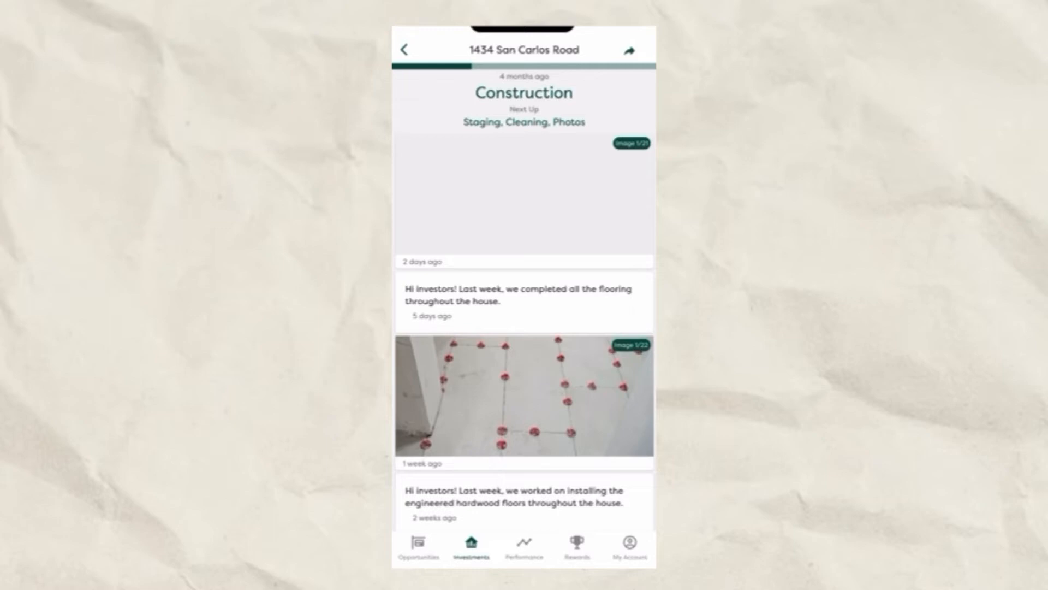
scroll("down", 3)
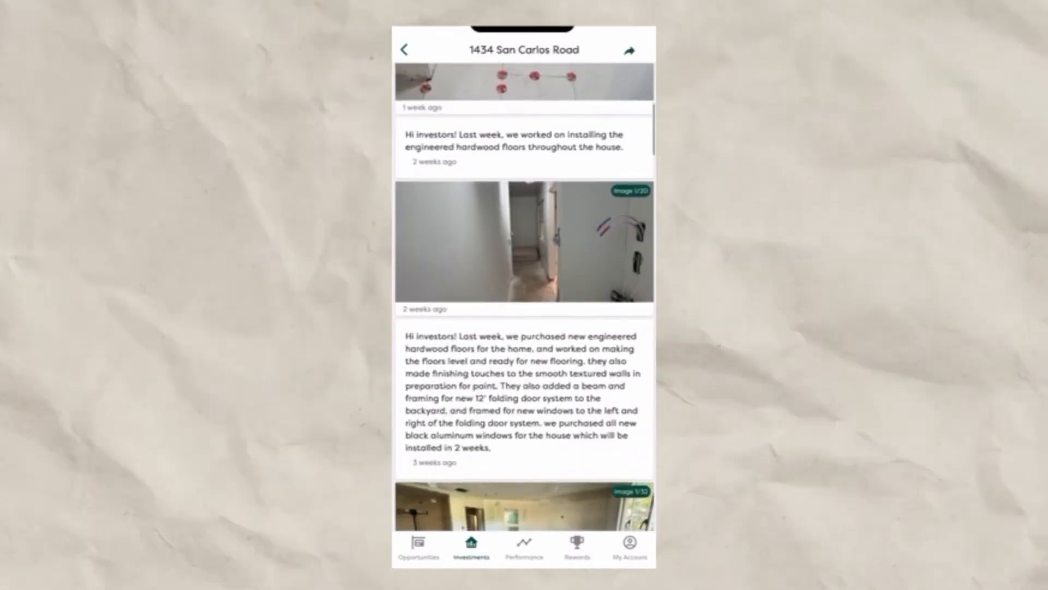
left_click(577, 545)
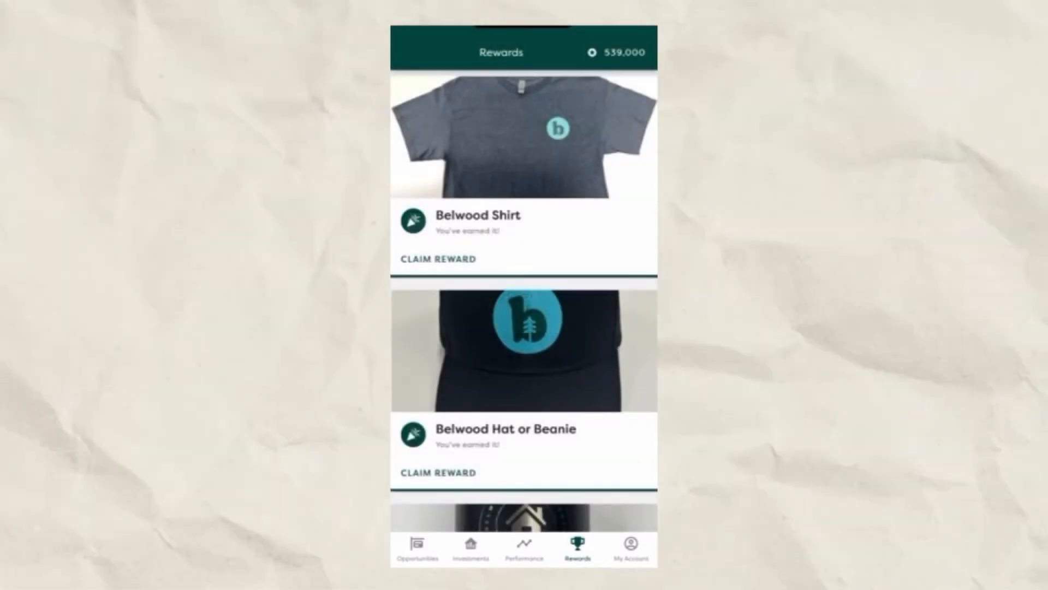
Scroll the rewards list down to the 2 Night Free Stay, then view My Account.
scroll("down", 3)
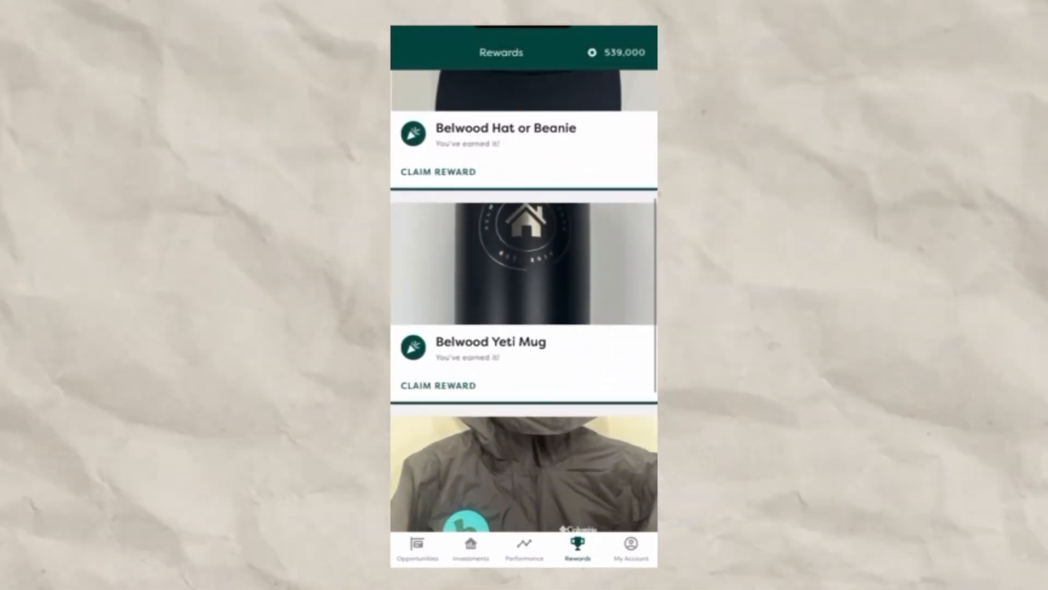
scroll("down", 3)
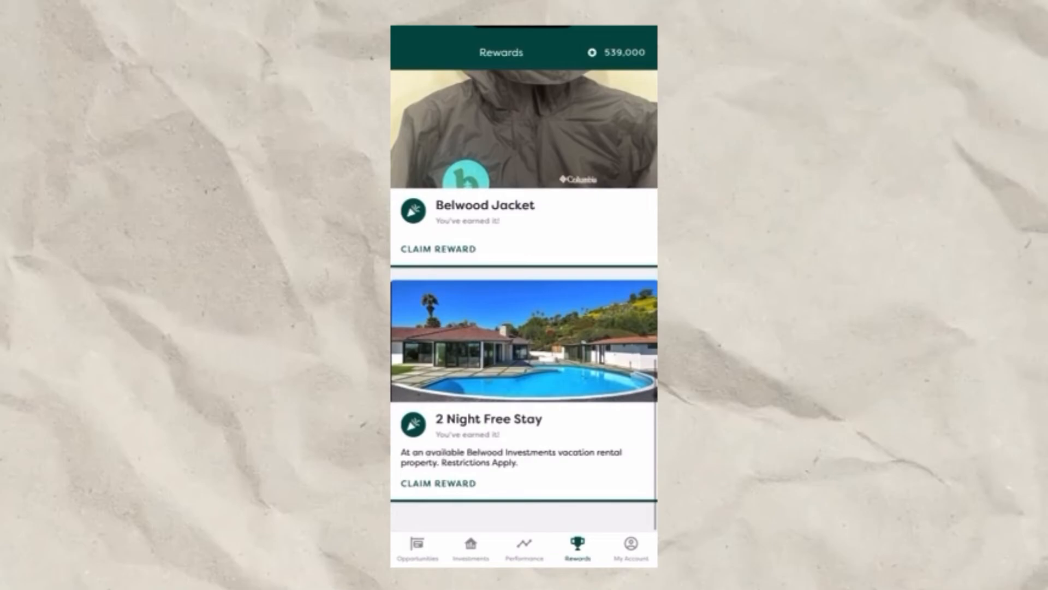
left_click(630, 544)
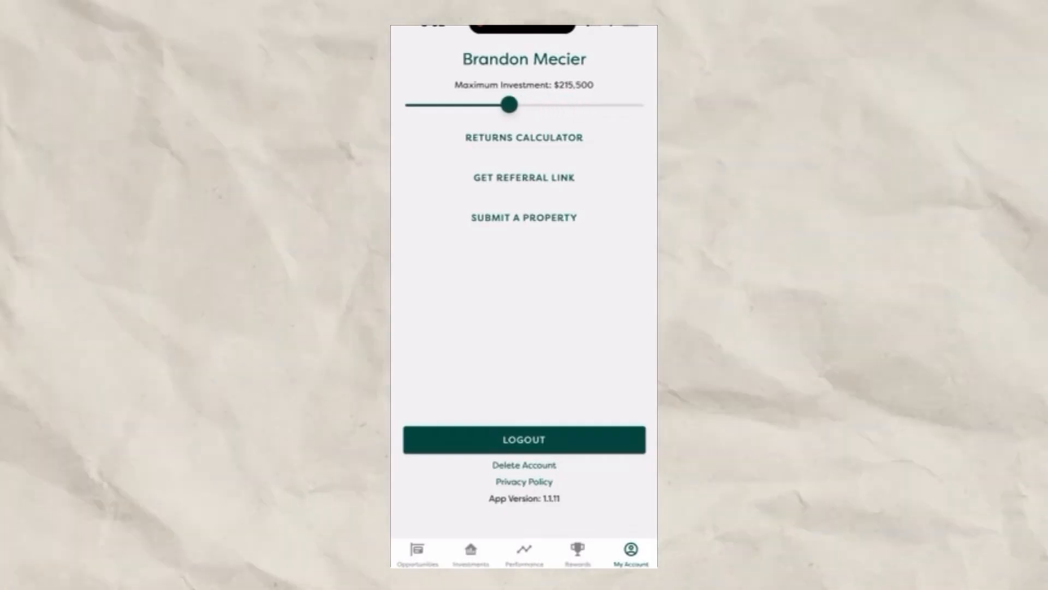
Raise maximum investment to $362,500, view the Returns Calculator, and share the referral link.
left_click_drag(509, 104, 573, 104)
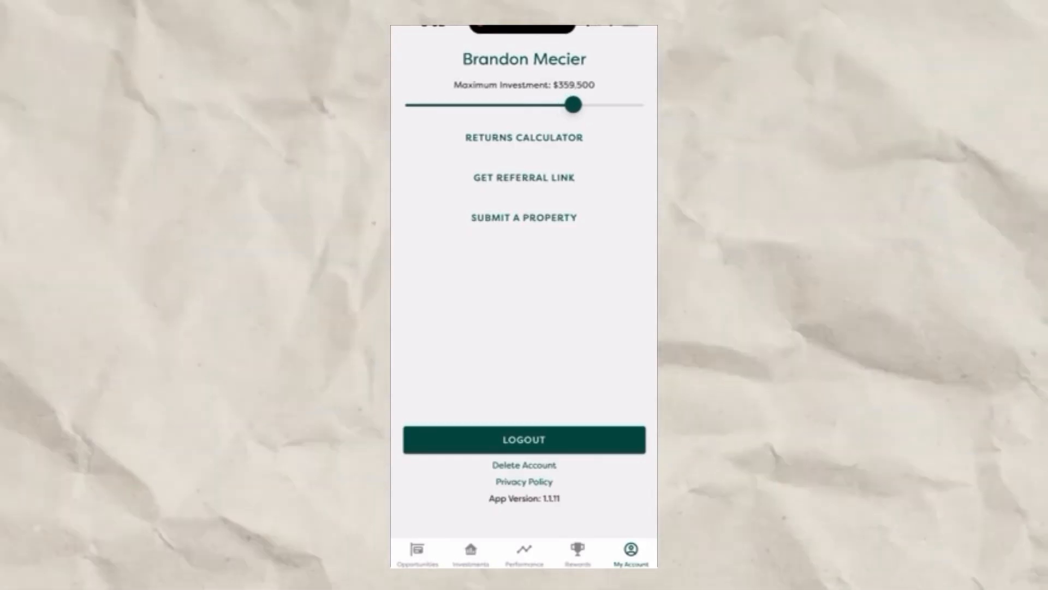
left_click(525, 138)
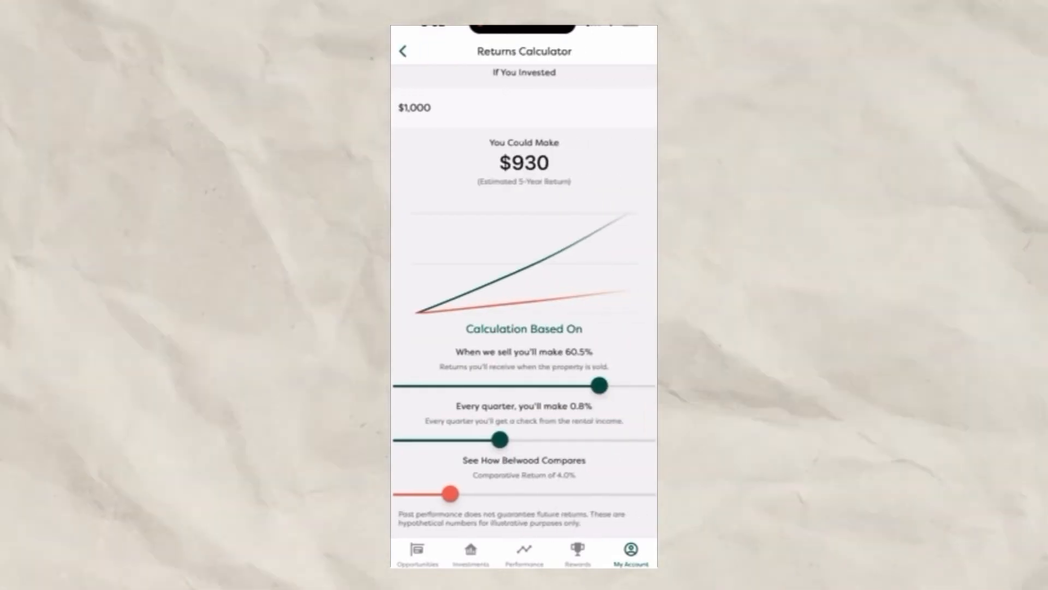
left_click(403, 51)
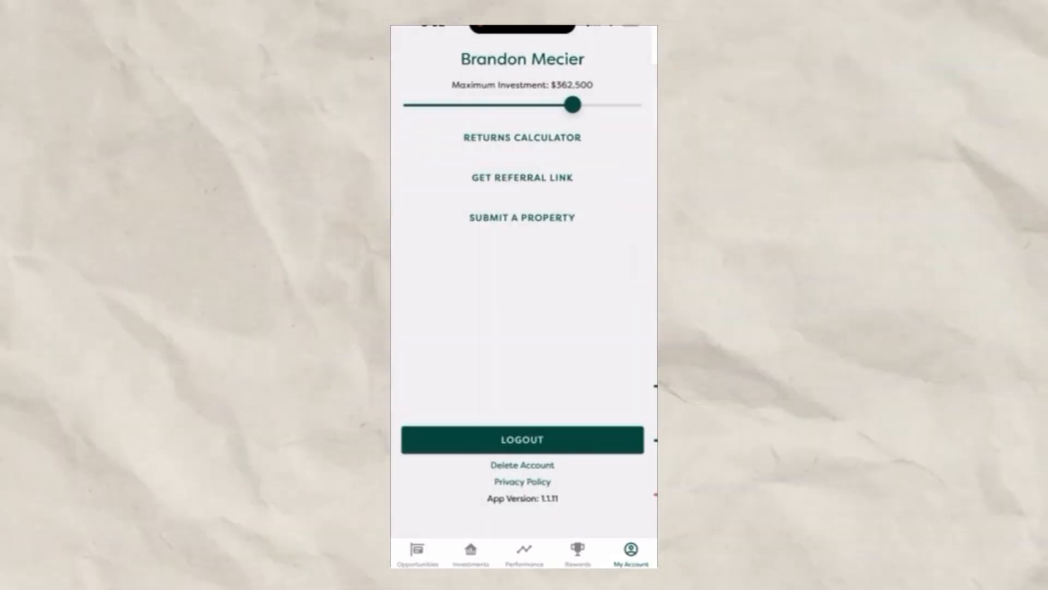
left_click(525, 176)
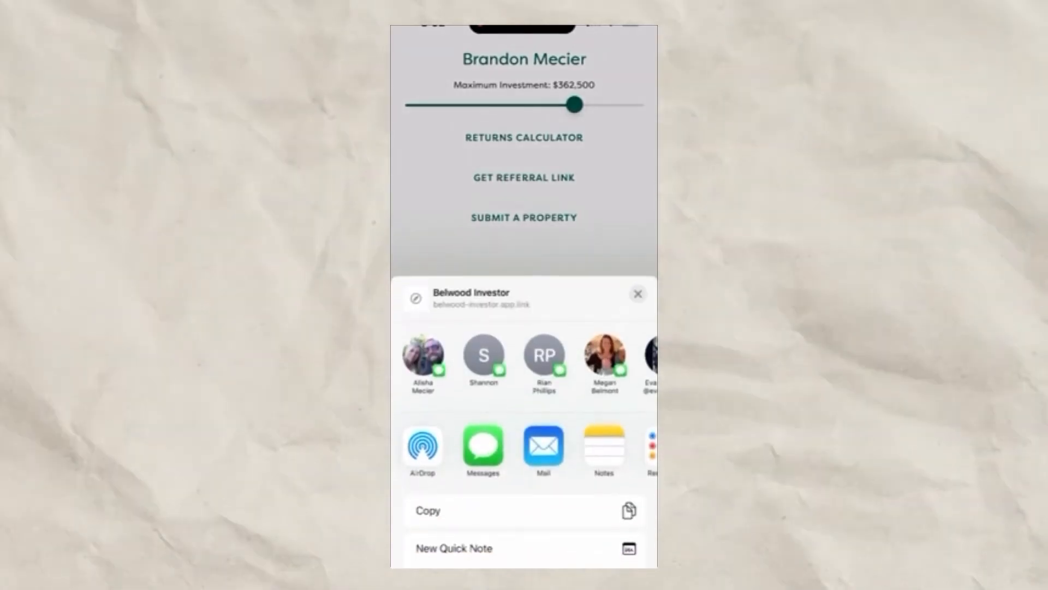